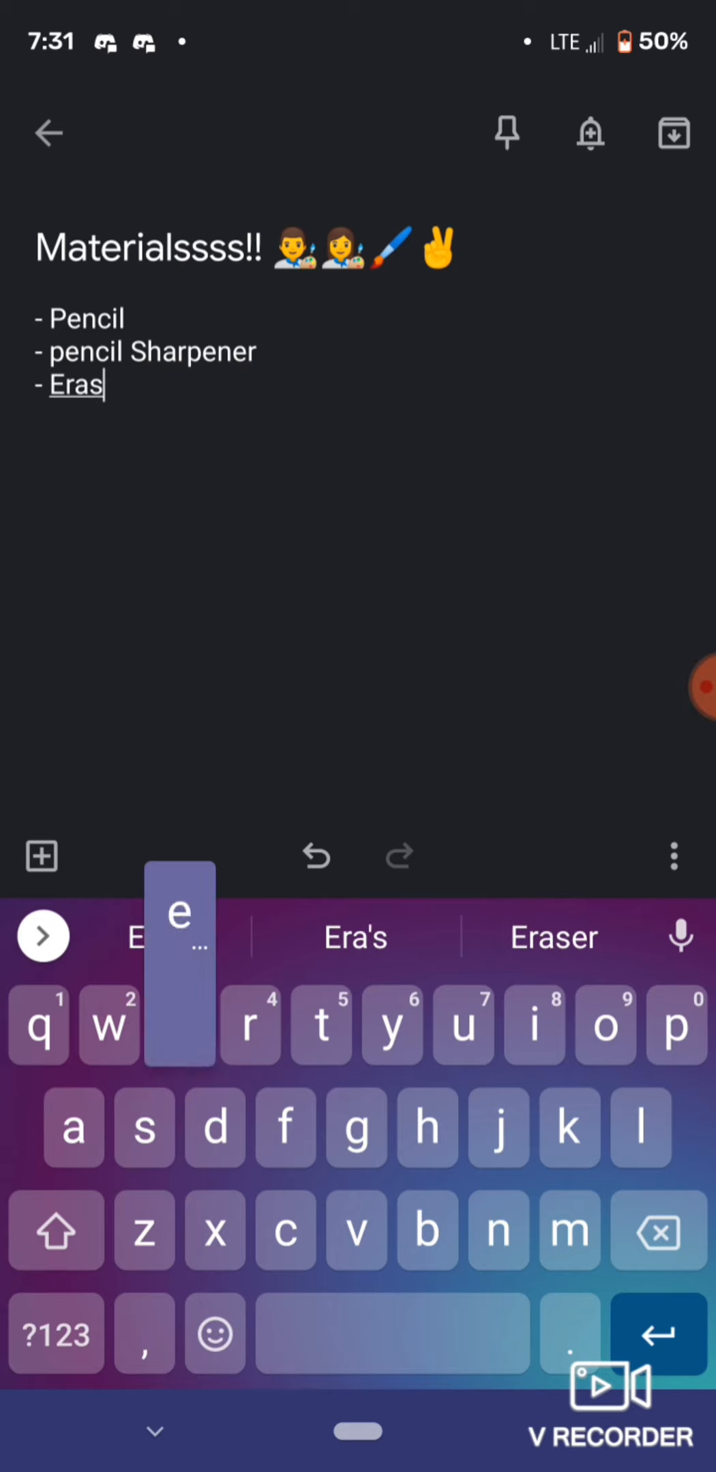
Step: Complete the third list item as 'Eraser' using the keyboard suggestion
{"action": "left_click", "coordinate": [553, 936]}
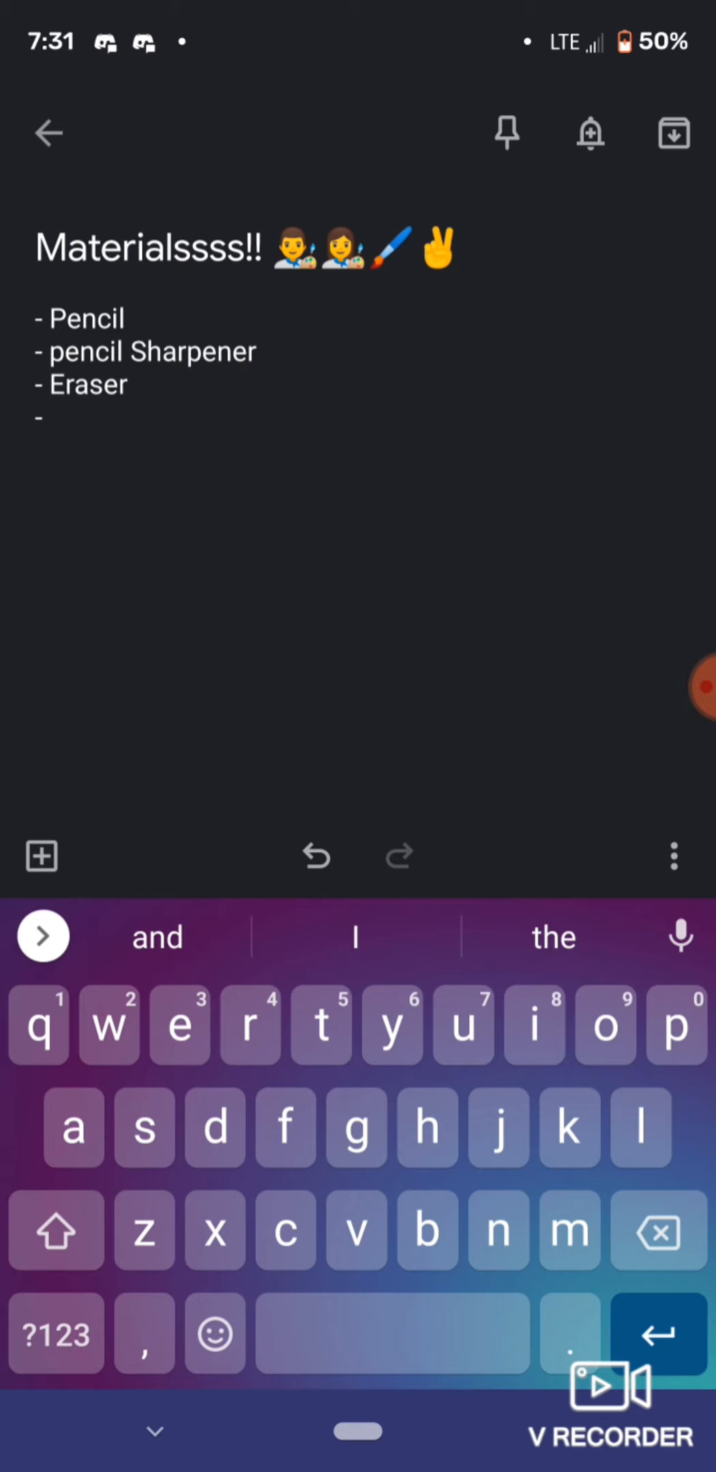